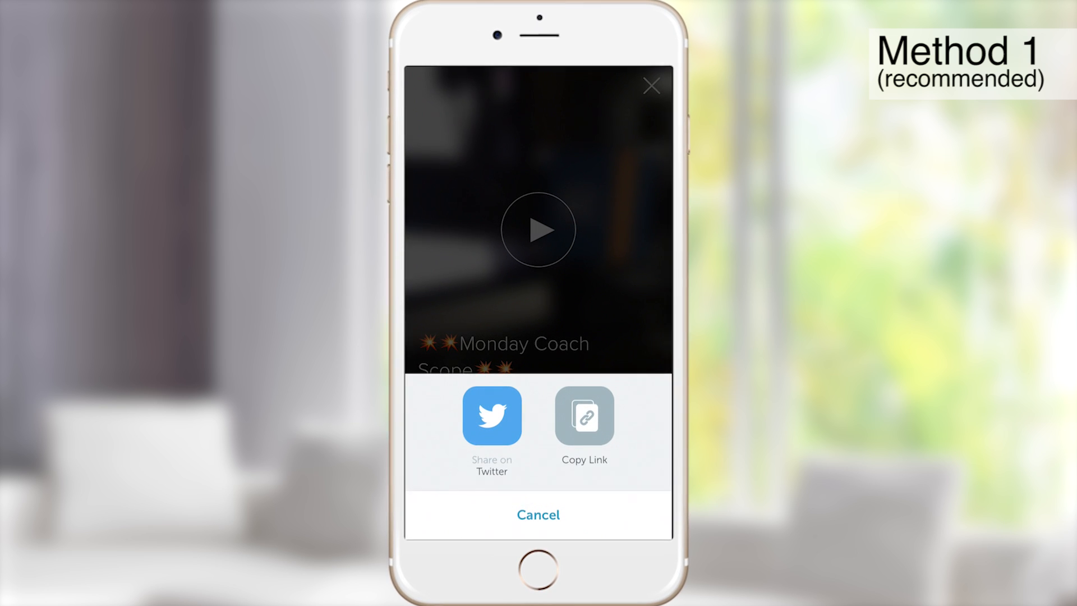
Copy the Monday Coach Scope broadcast link from Periscope's share sheet.
left_click(584, 415)
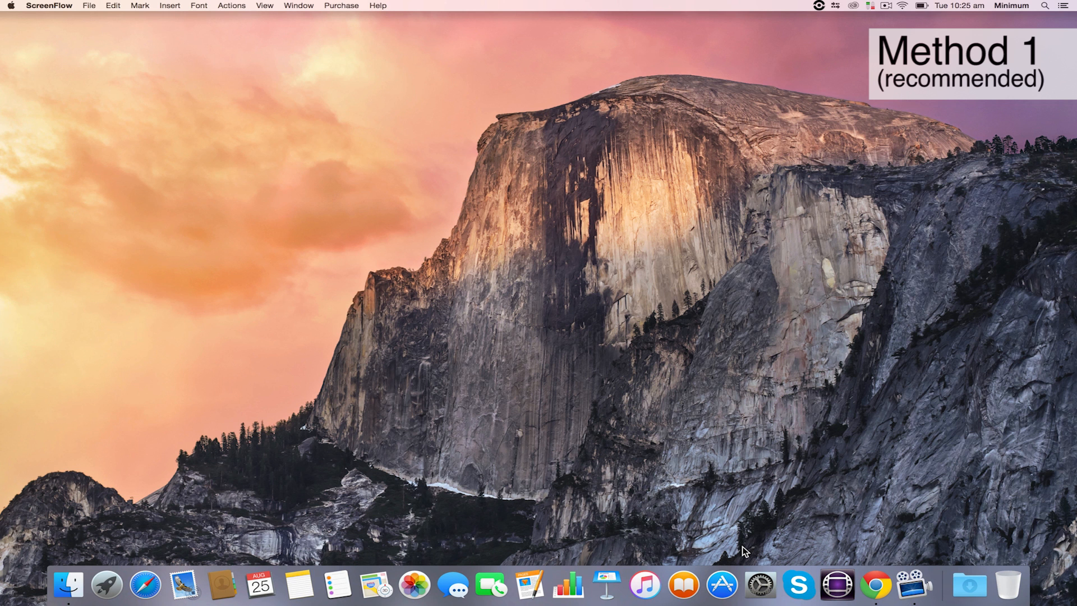
Start a new ScreenFlow recording of the desktop with computer audio captured.
left_click(89, 6)
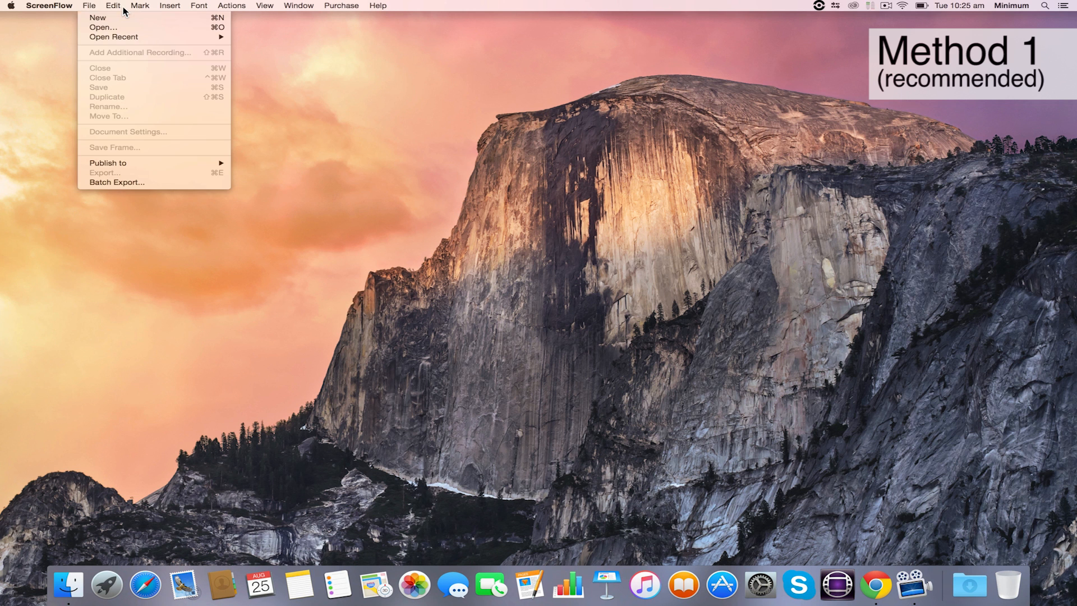
mouse_move(128, 20)
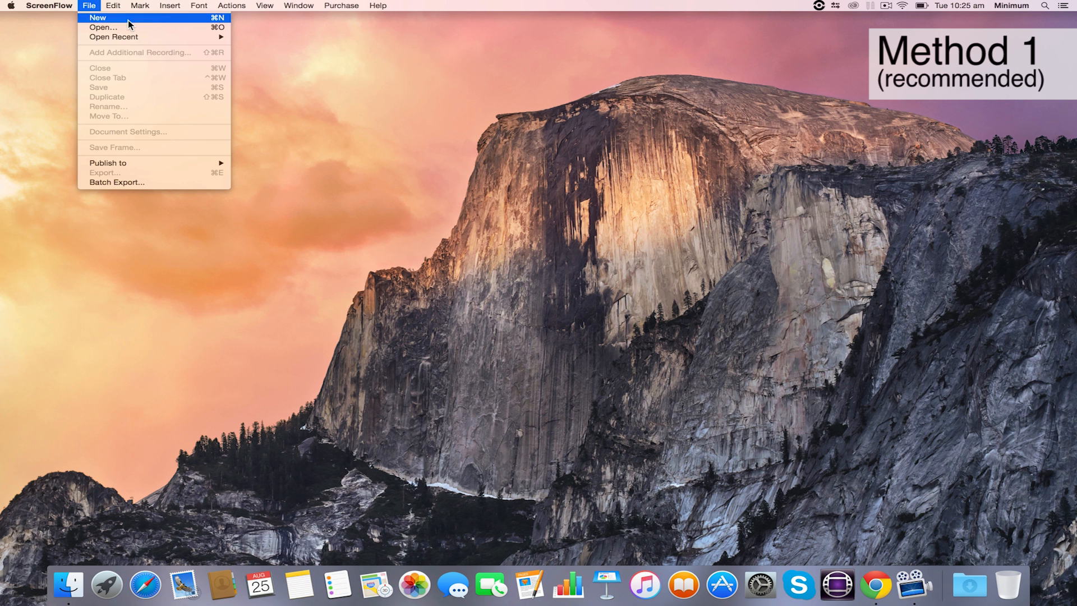
left_click(97, 17)
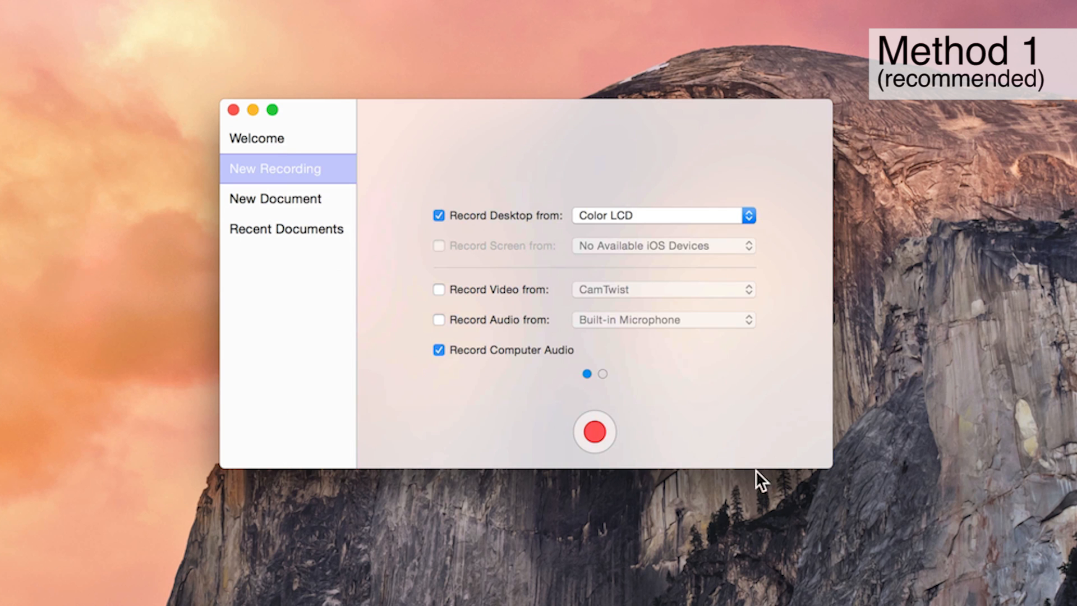
mouse_move(965, 597)
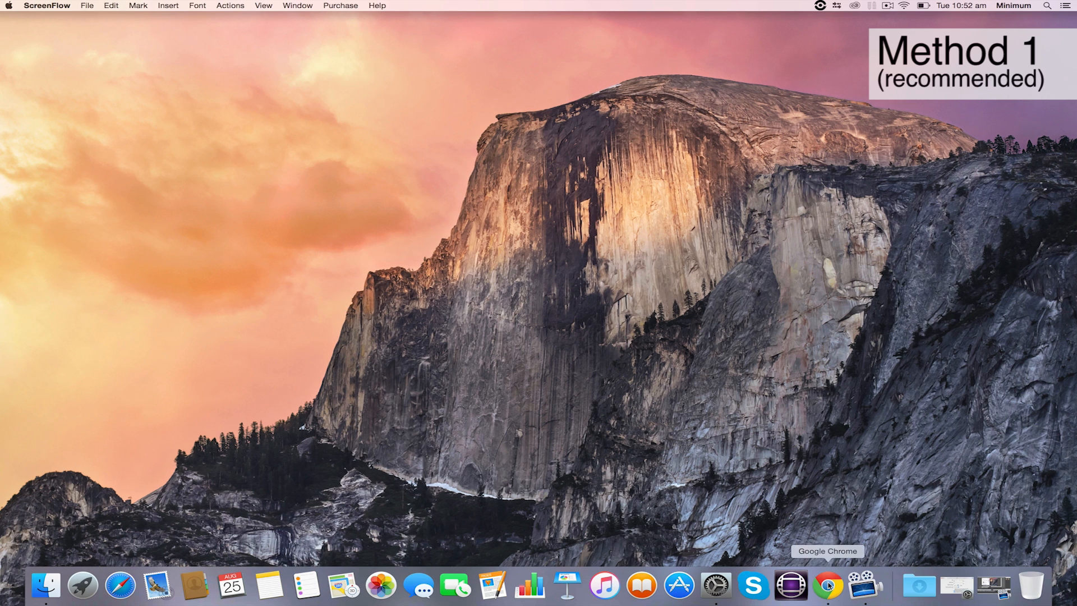
Load the Monday Coach Scope replay in Chrome from the copied link via Paste and Go.
left_click(828, 586)
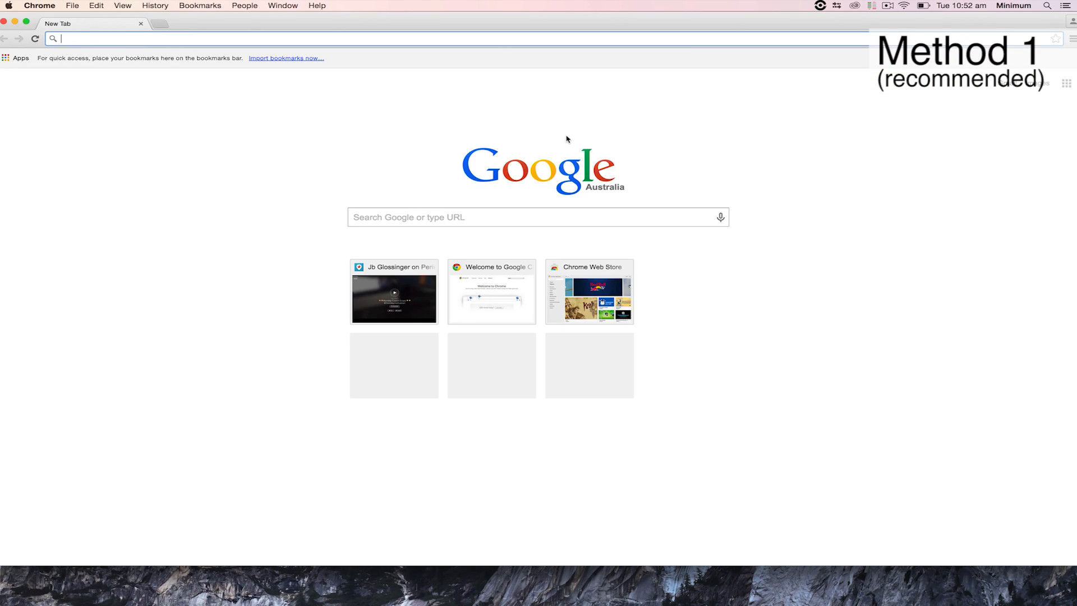
right_click(53, 38)
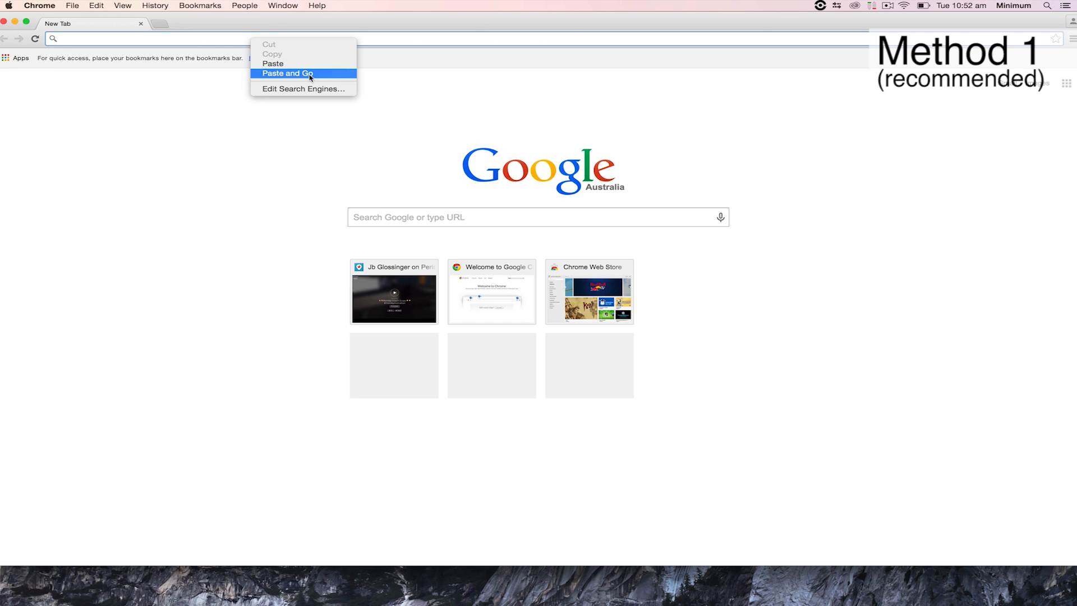
left_click(287, 74)
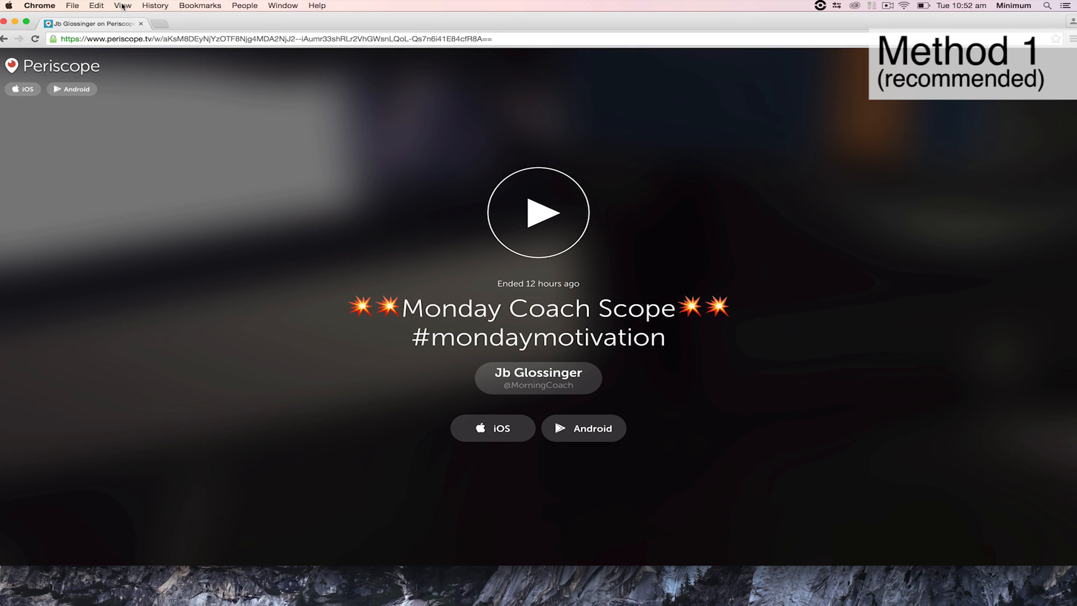
Show the replay page in Presentation Mode and start playback.
left_click(123, 5)
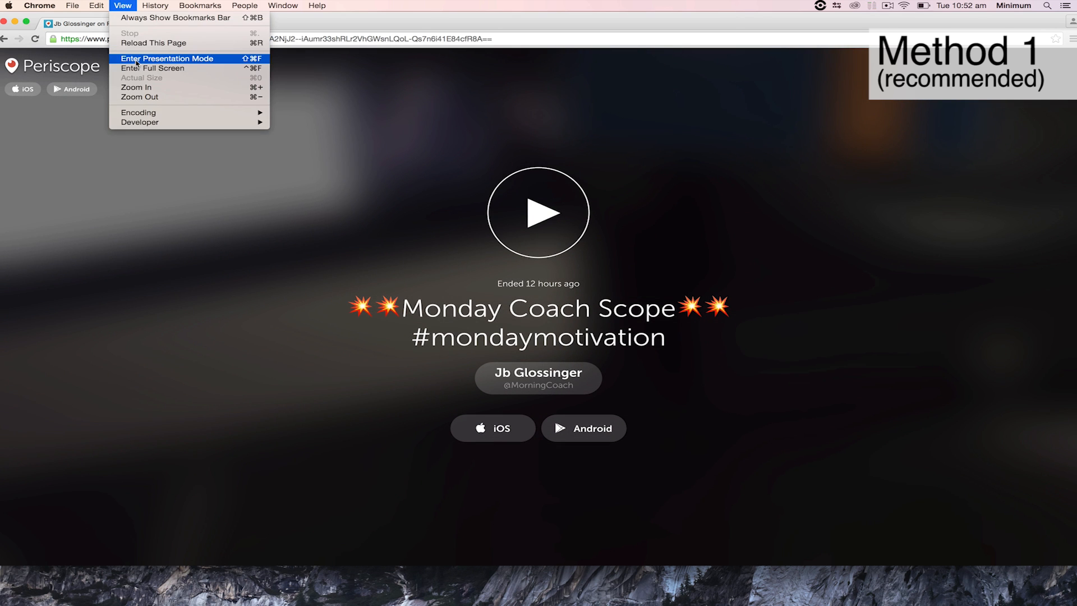
left_click(167, 58)
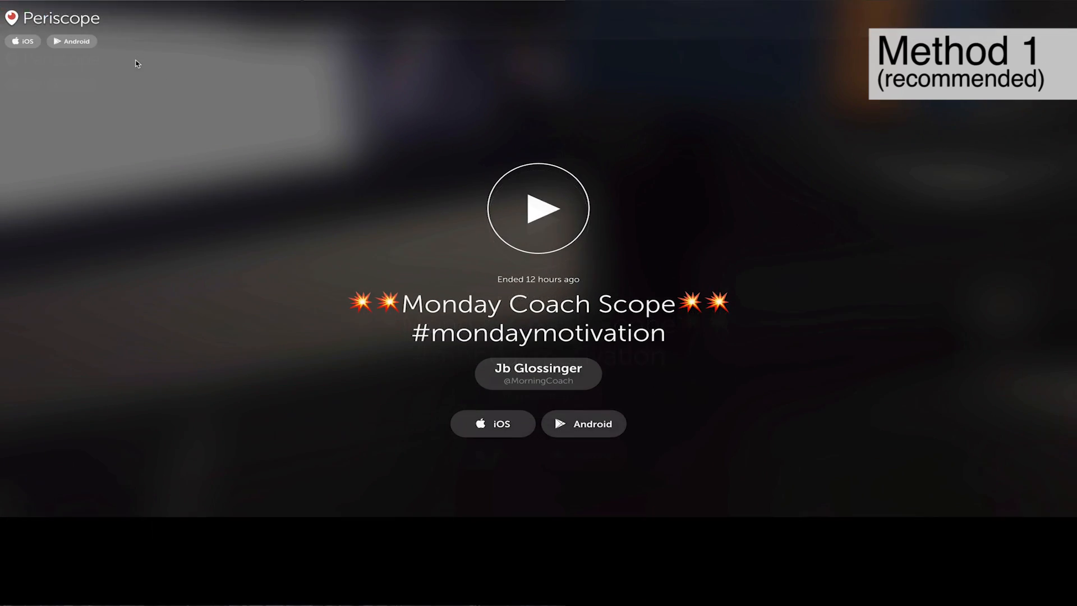
left_click(538, 209)
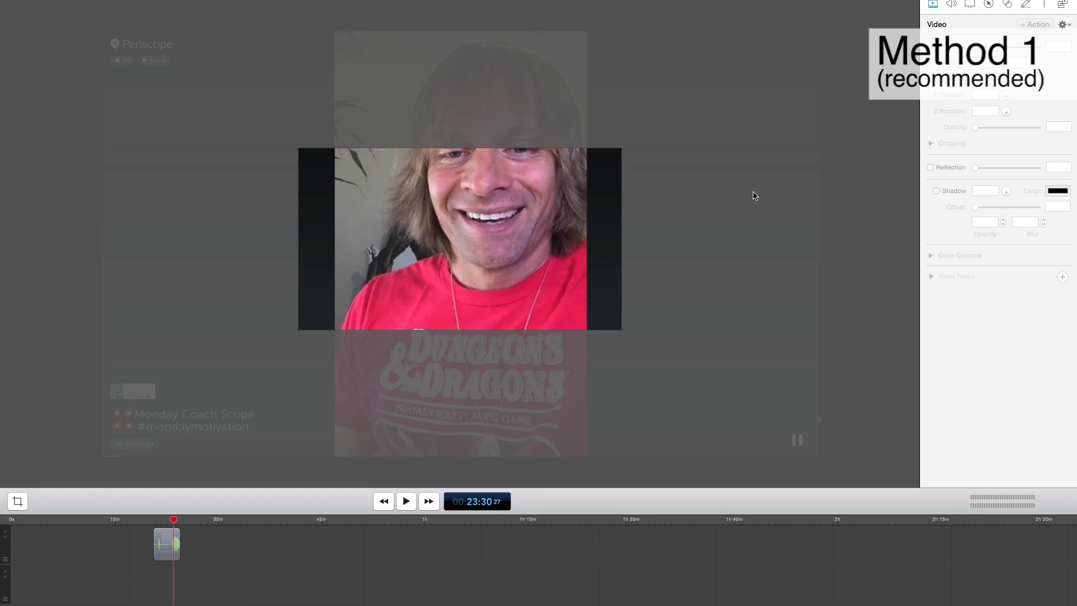
Select the recorded replay clip and save it as a ScreenFlow document.
left_click(166, 543)
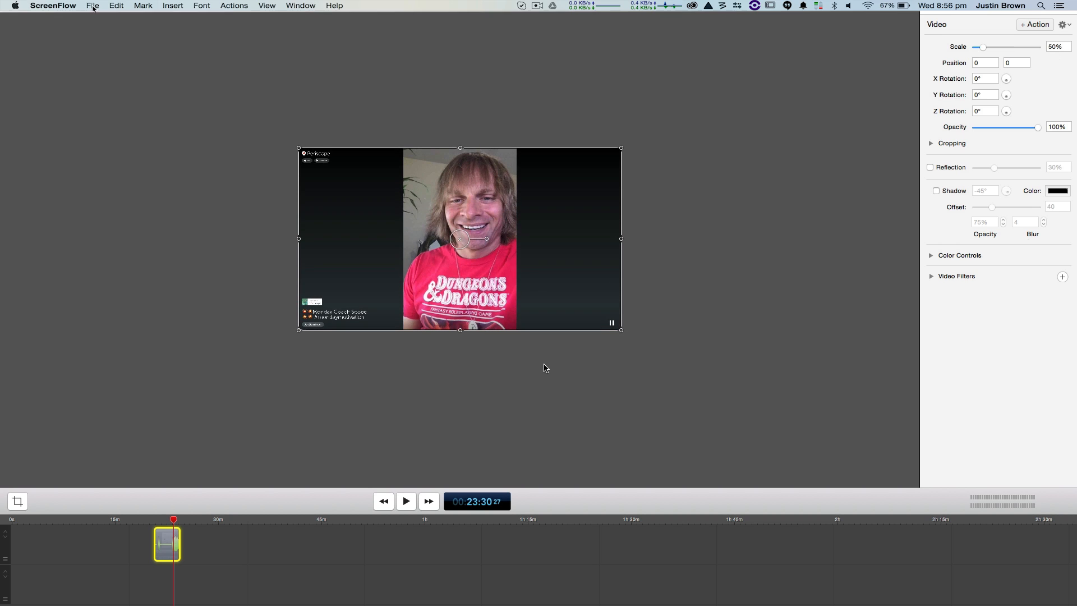
left_click(92, 6)
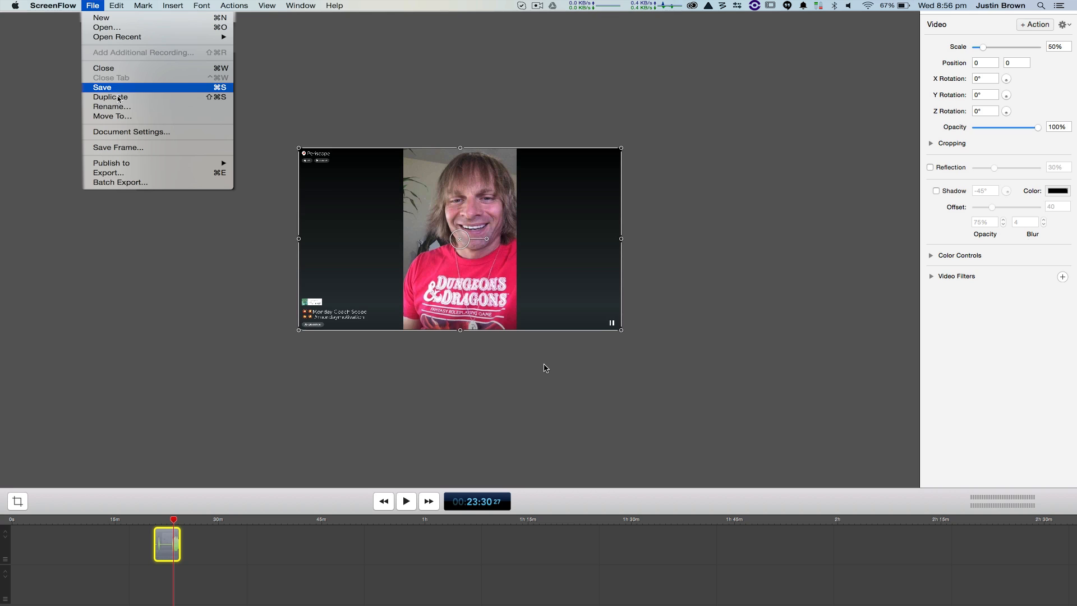
mouse_move(151, 173)
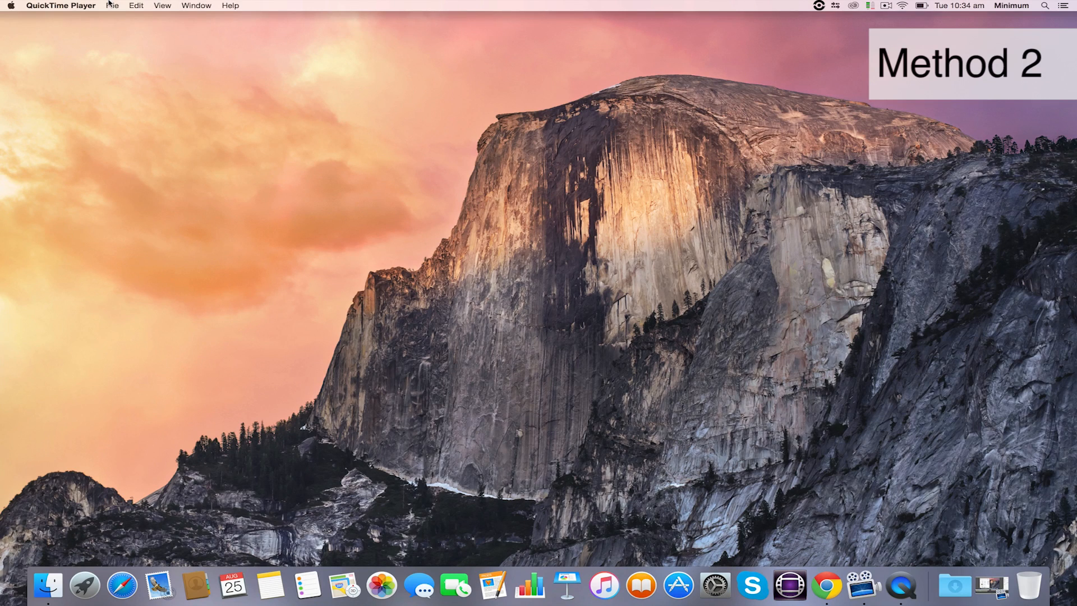
Create a new movie recording from the iPhone camera and microphone at Maximum quality.
left_click(112, 6)
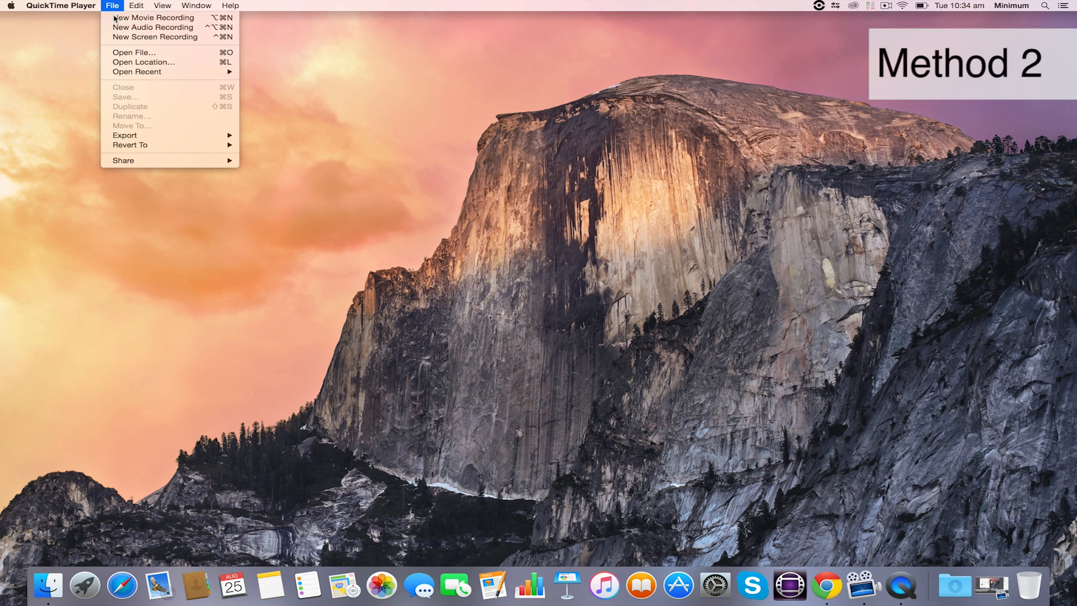
left_click(154, 17)
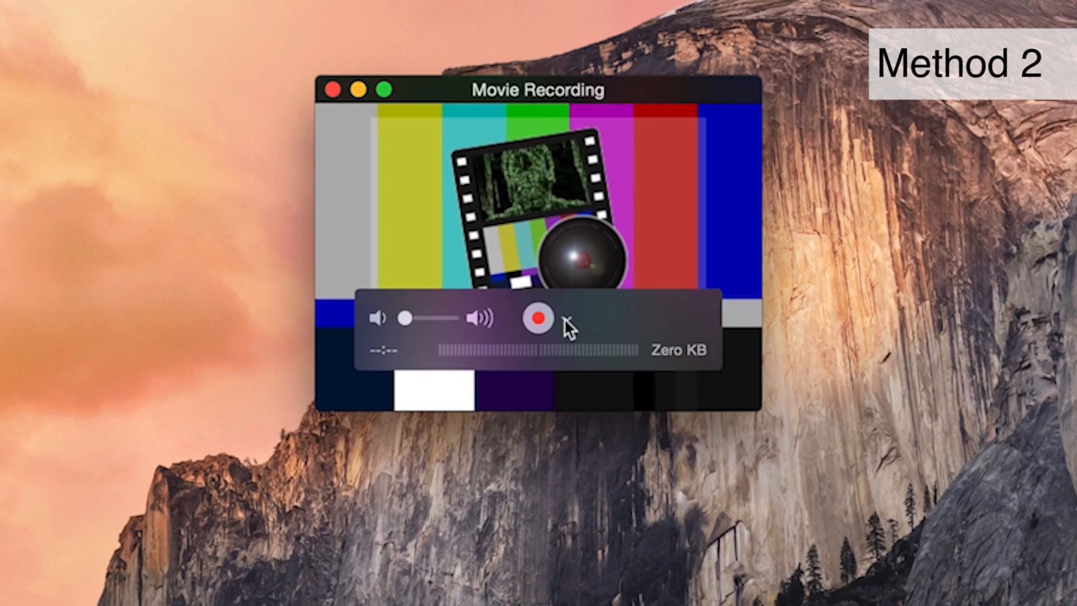
left_click(567, 317)
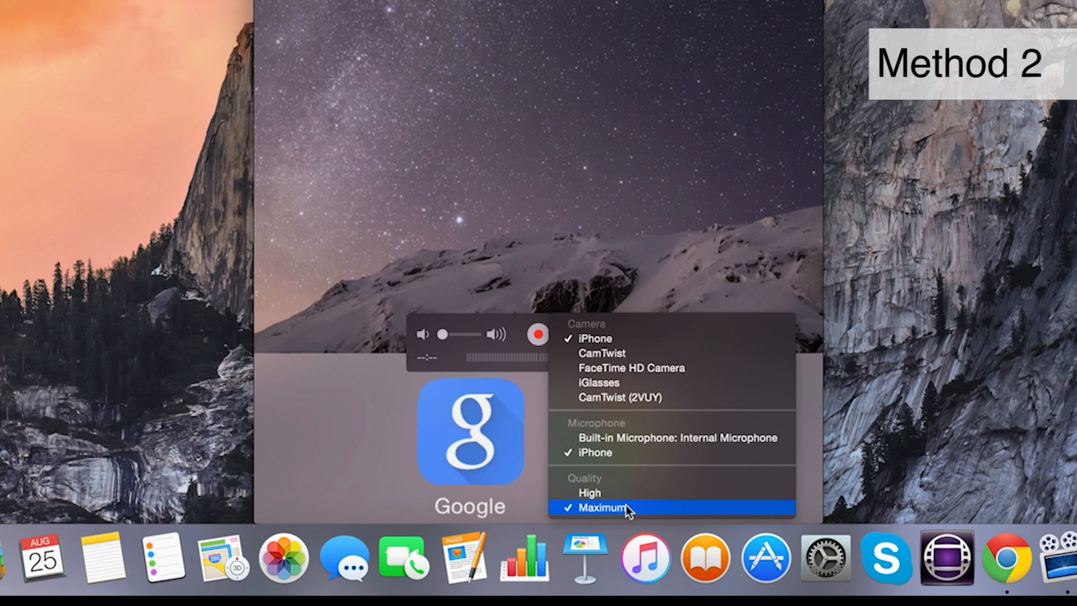
left_click(603, 507)
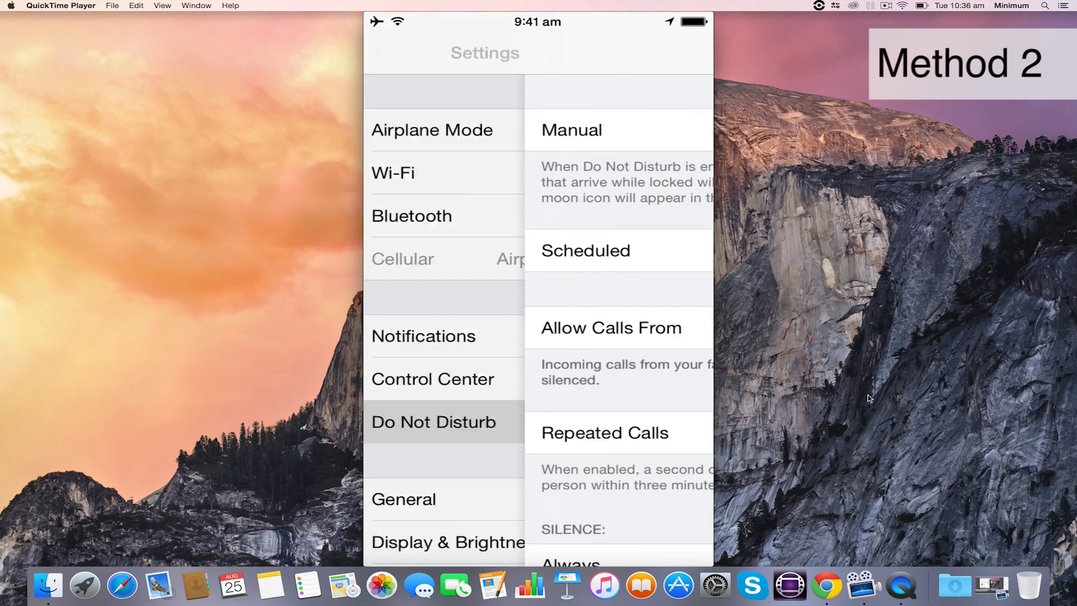
Switch Do Not Disturb on in the mirrored iPhone's Settings and return to the home screen.
left_click(433, 421)
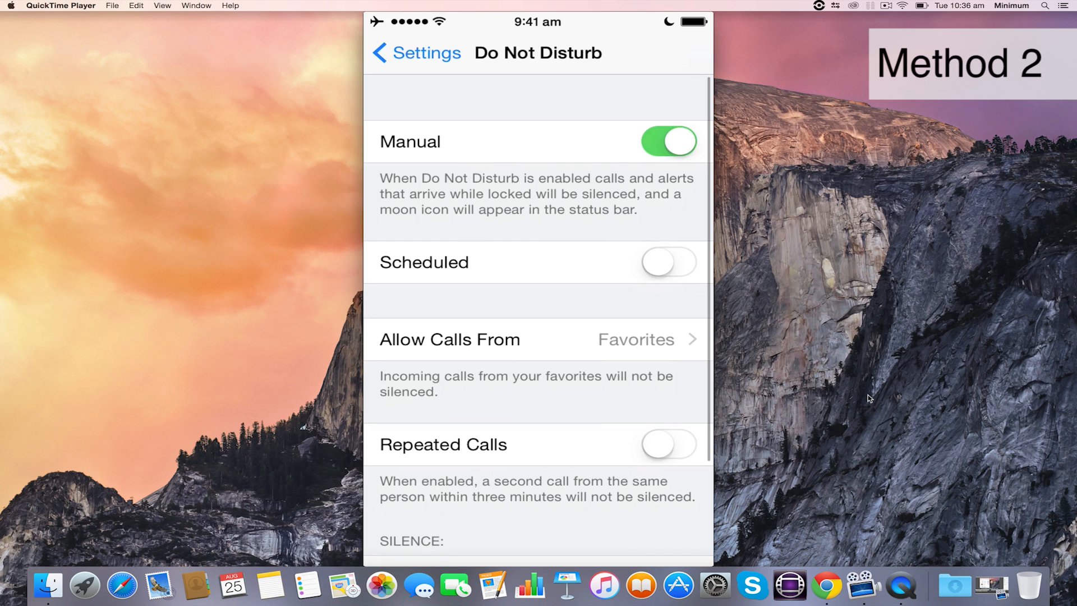
scroll("up", 3)
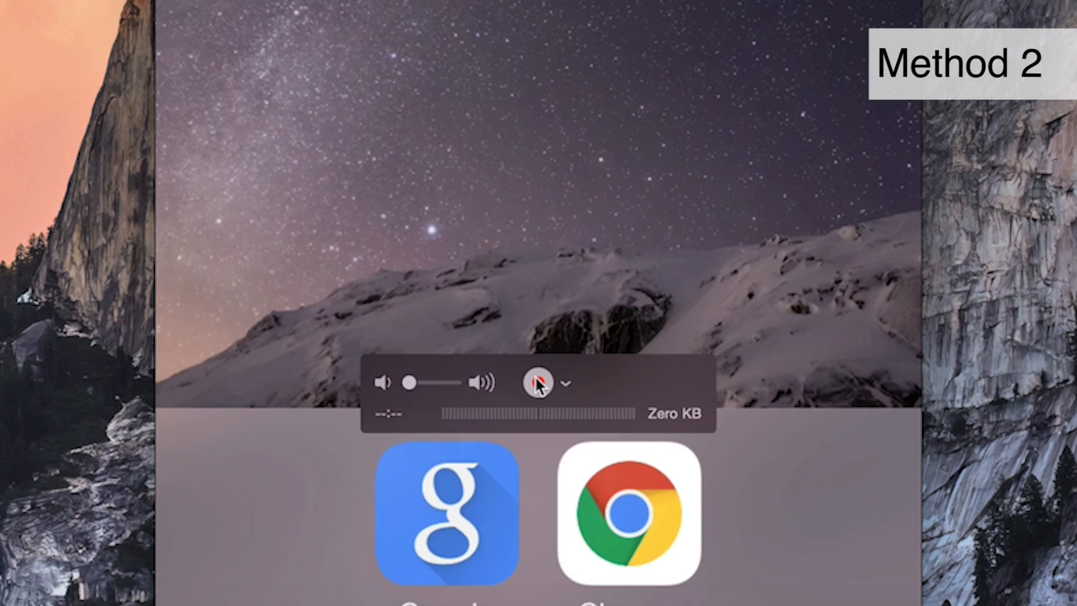
Record the iPhone screen while the Monday Coach Scope replay plays in Periscope.
left_click(537, 383)
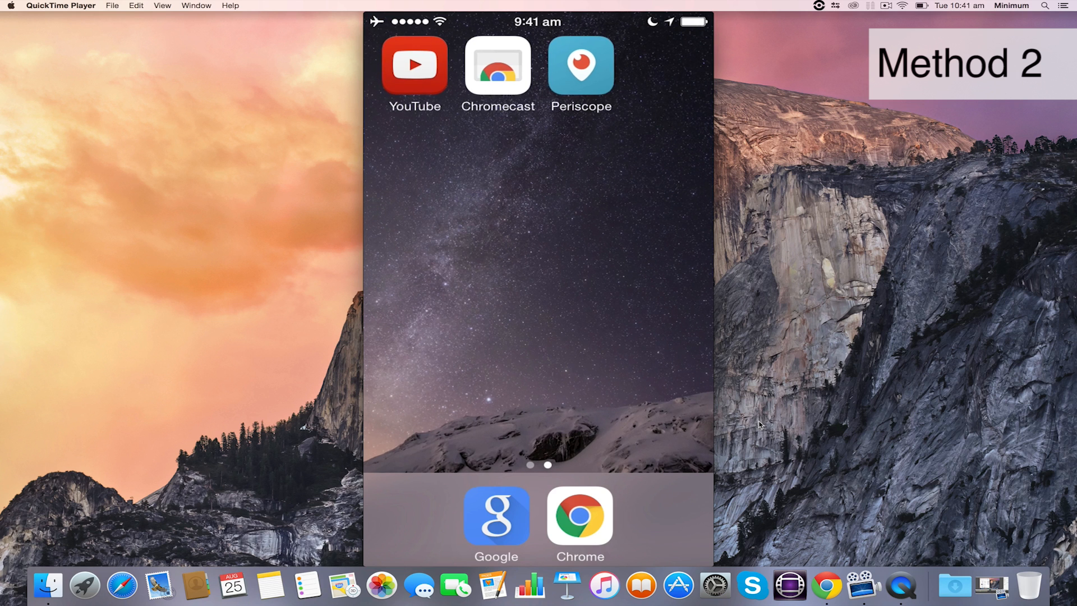
left_click(580, 66)
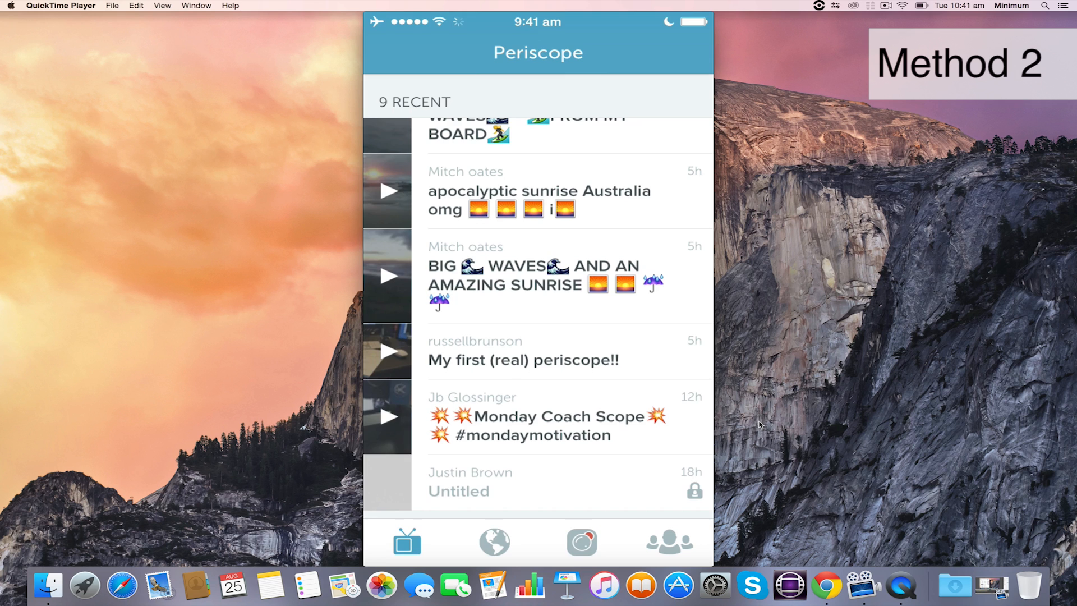
left_click(549, 419)
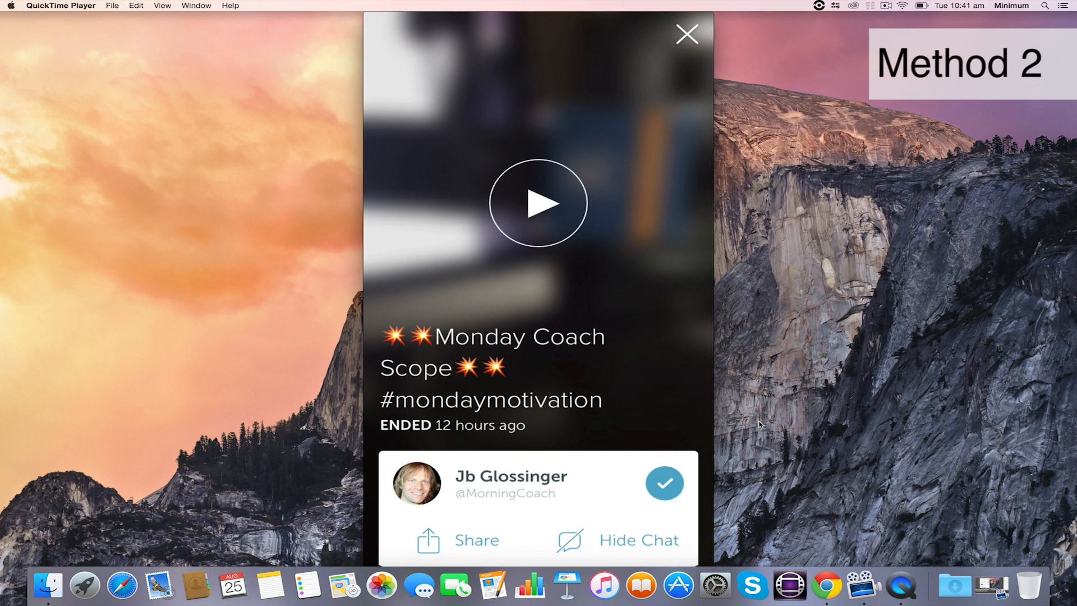
left_click(538, 203)
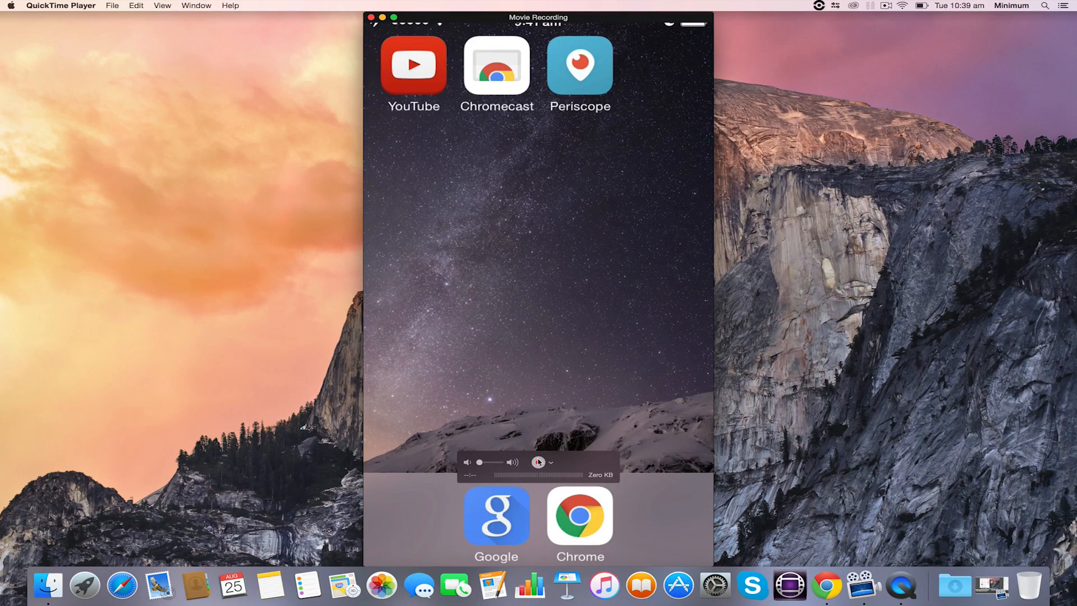
Save the finished iPhone screen recording from QuickTime Player.
left_click(112, 6)
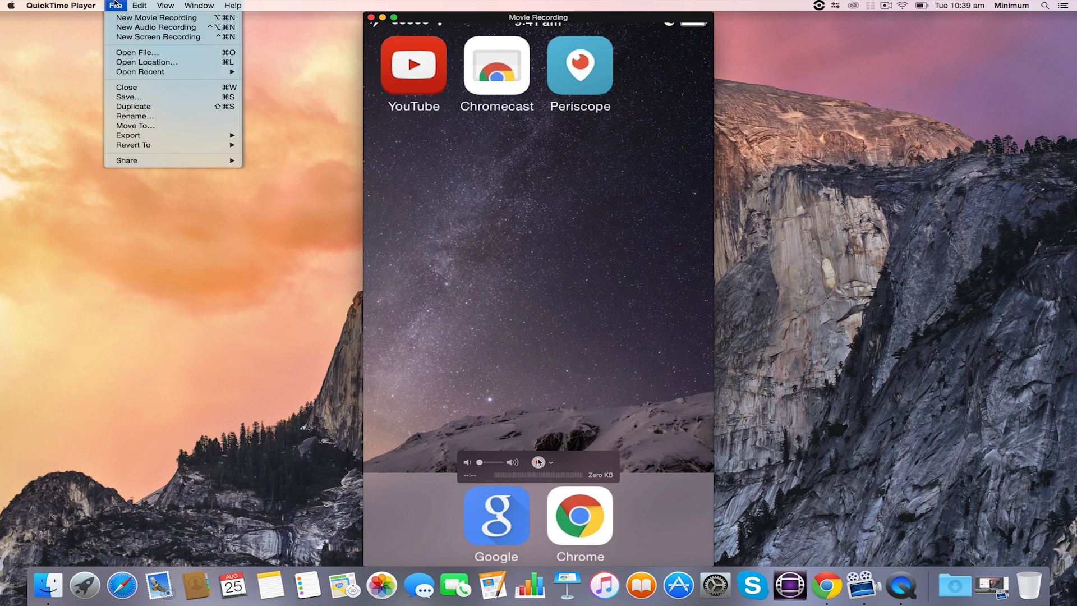
mouse_move(129, 96)
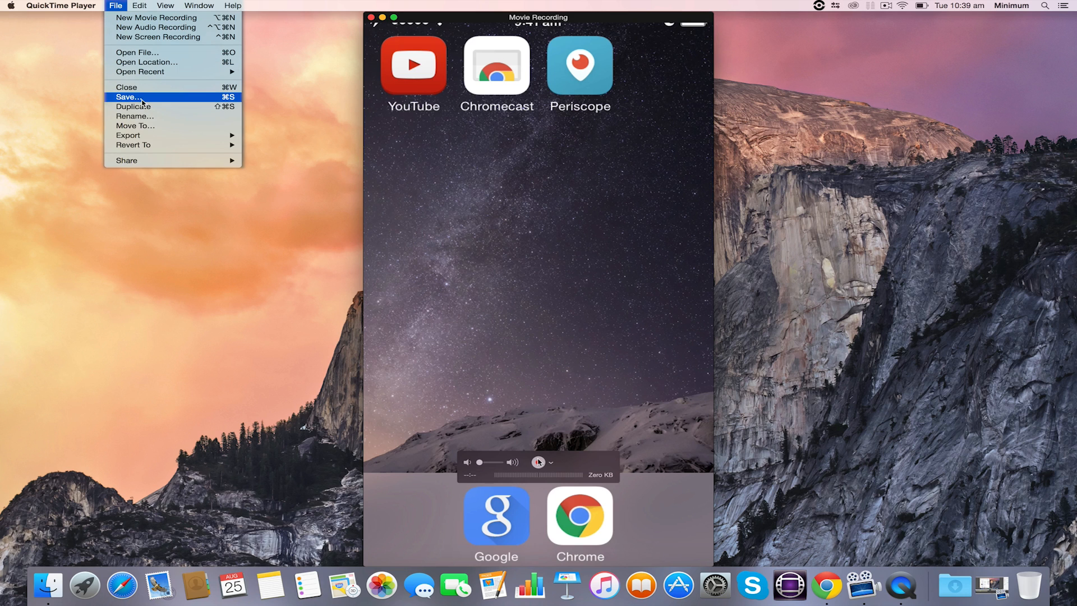